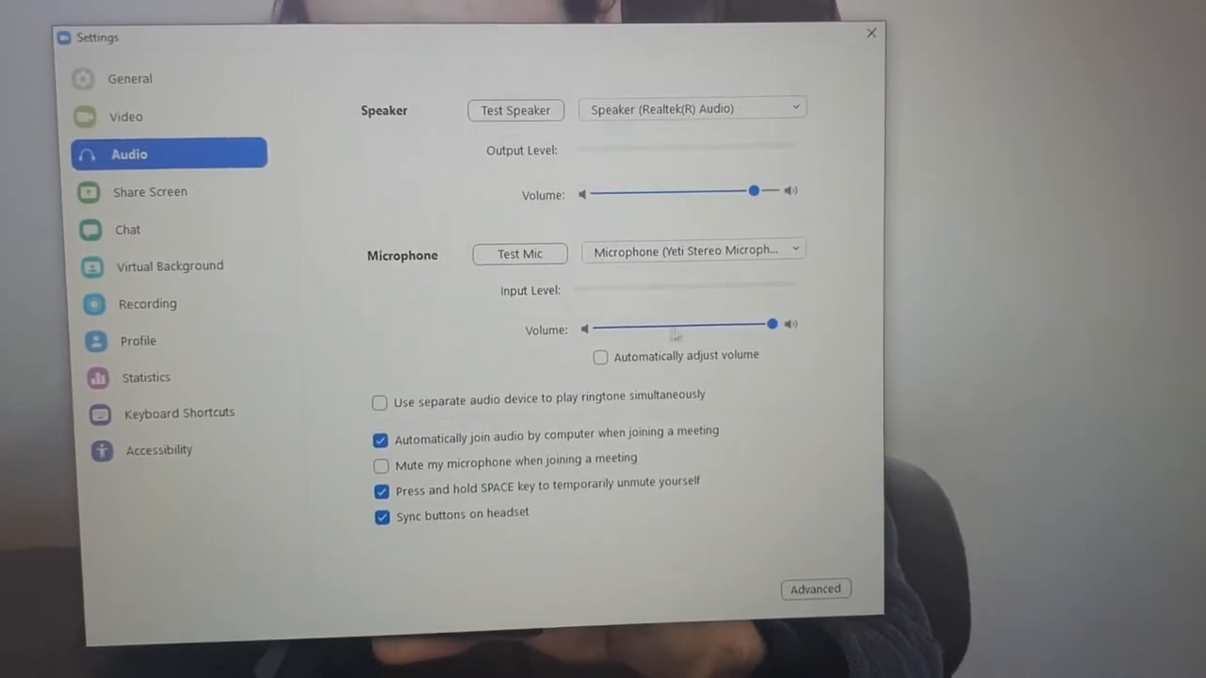
Step: Leave automatic volume adjustment unticked and drag the Microphone Volume slider to about halfway
{"action": "left_click", "coordinate": [600, 358]}
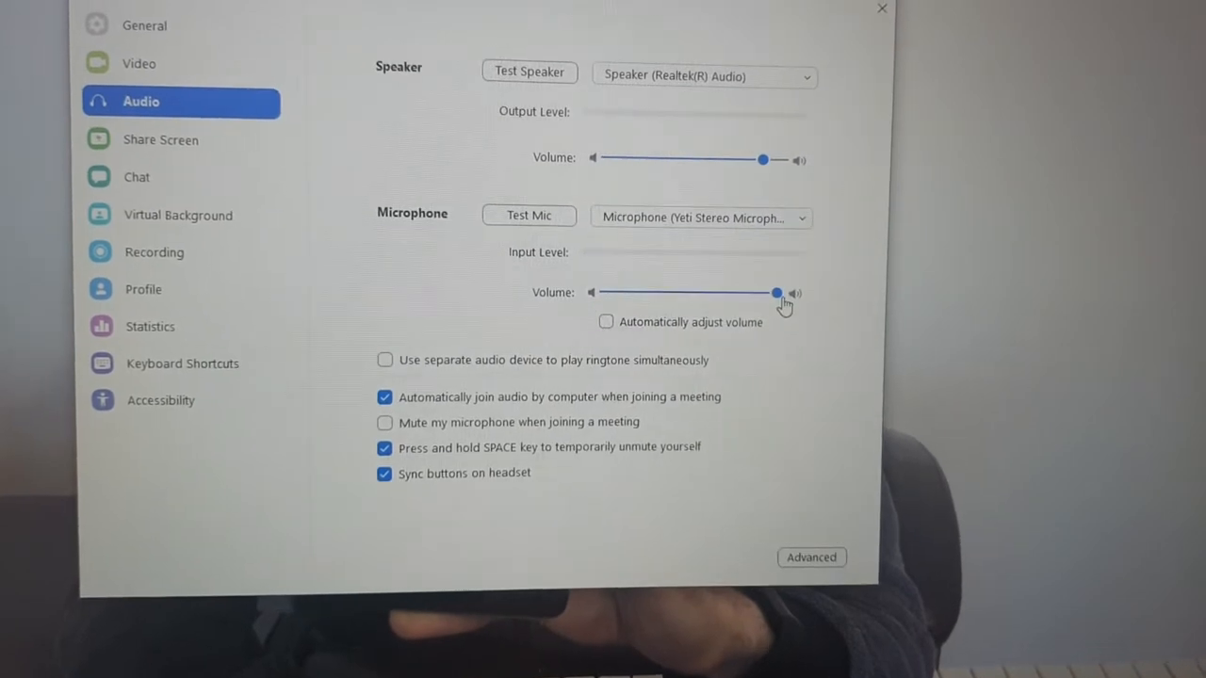
{"action": "left_click_drag", "start_coordinate": [777, 292], "coordinate": [708, 299]}
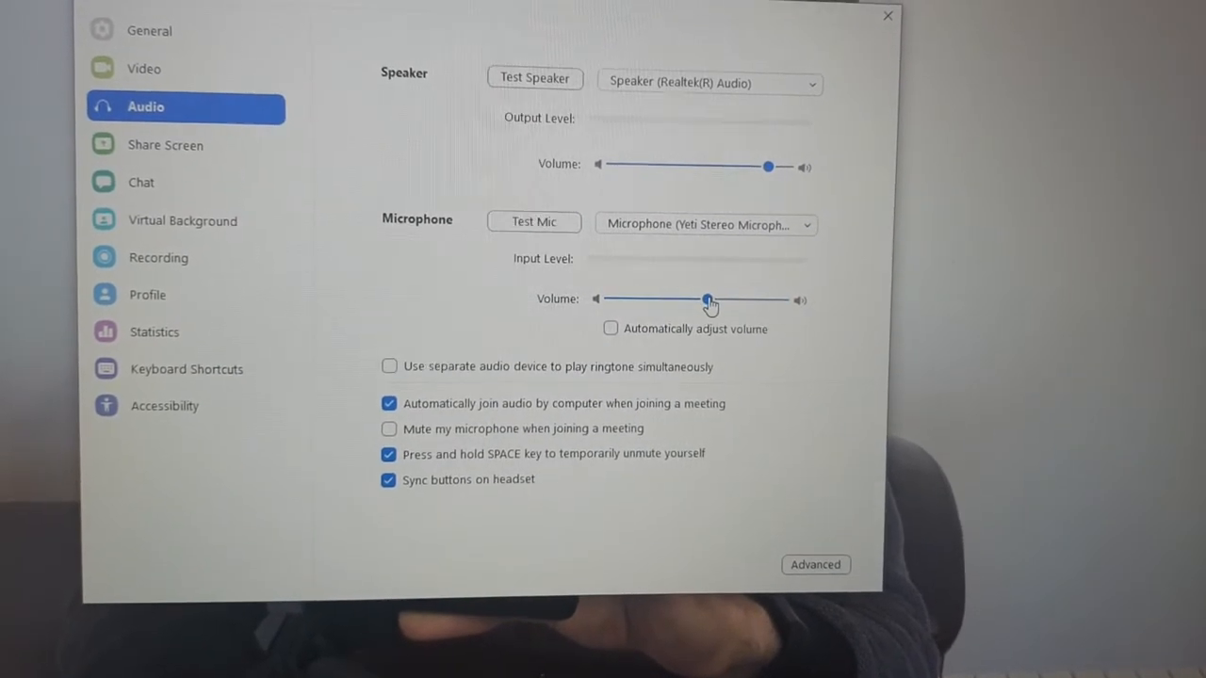